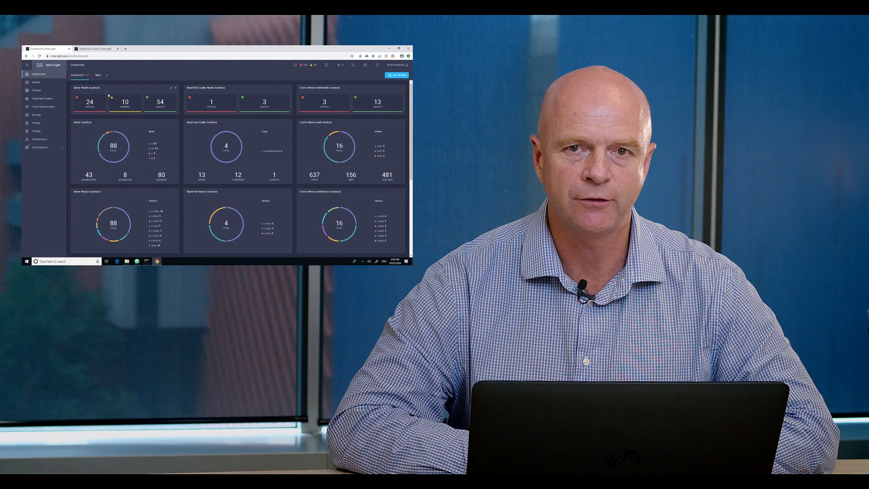
Show the Test2 dashboard with its Contract Status widget (5 active, 84 uncovered devices)
click(94, 75)
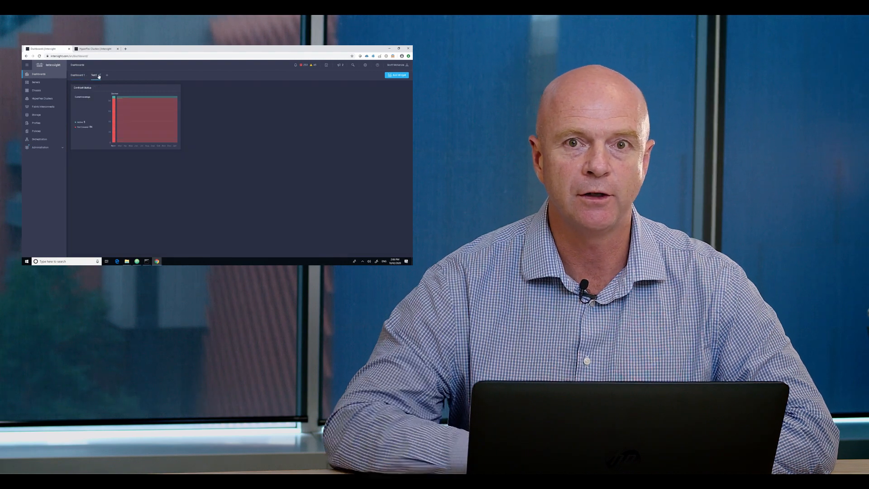
click(401, 48)
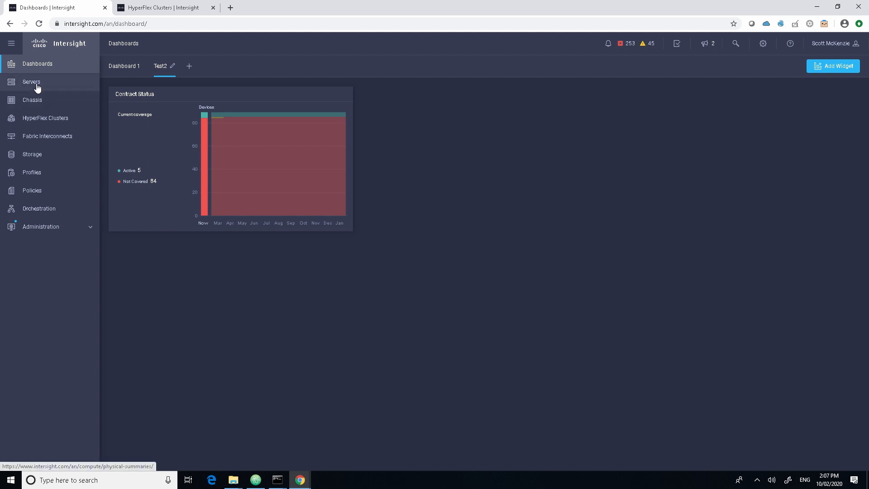
Show the Servers inventory and select the first server, a UCSB-B200-M3
click(32, 82)
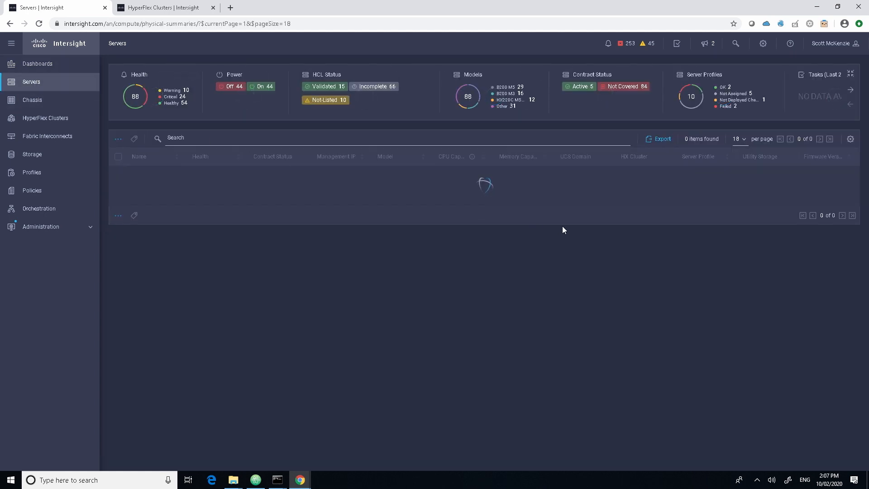
mouse_move(552, 237)
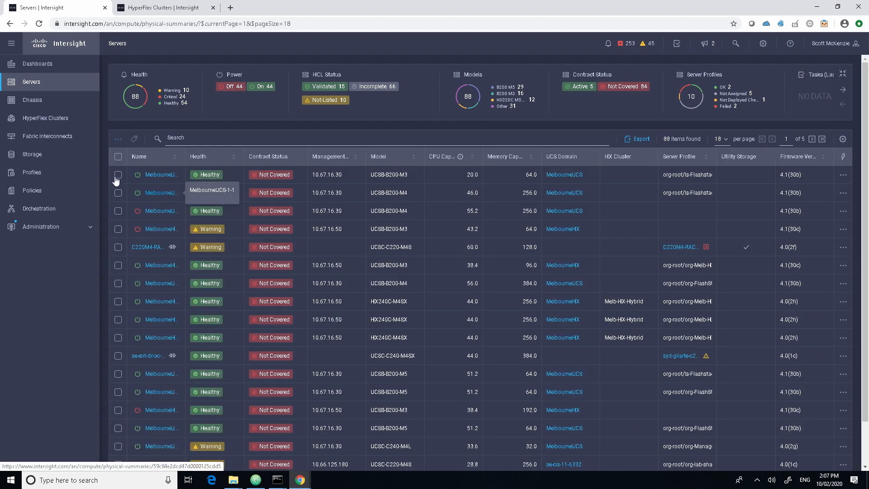
click(118, 175)
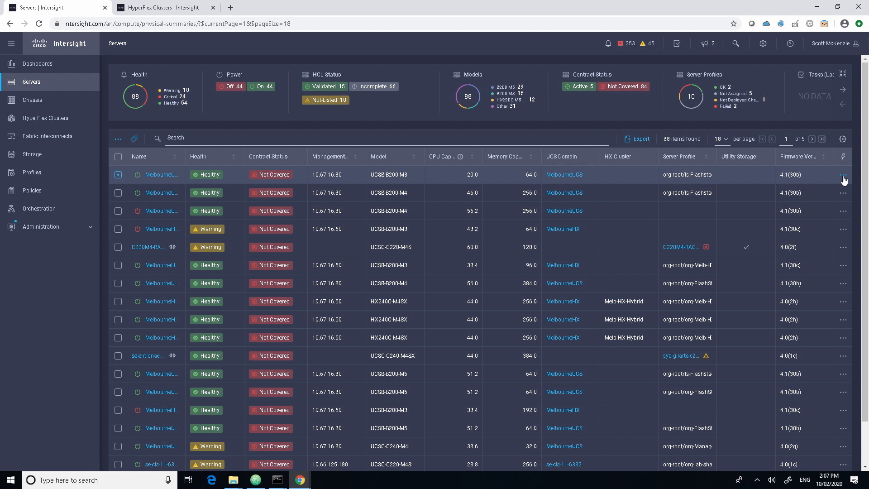
Choose Open TAC Case from the row actions for server MelbourneUCS-1-5
click(842, 175)
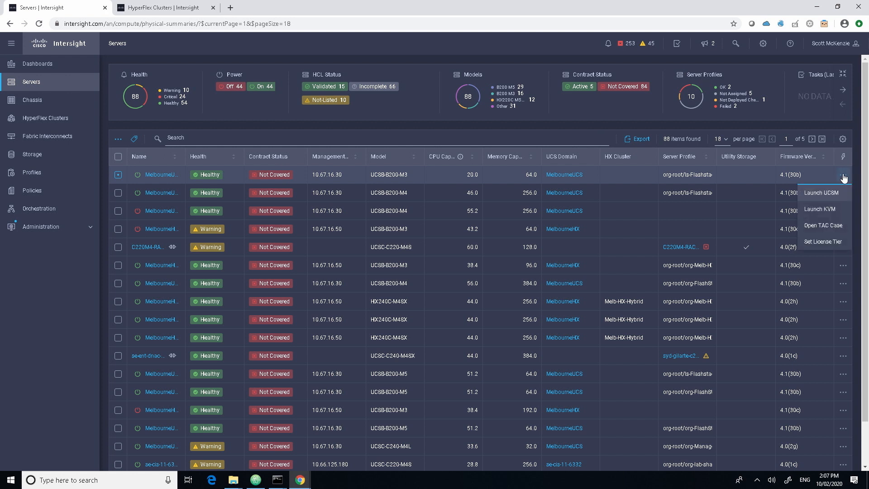
mouse_move(843, 204)
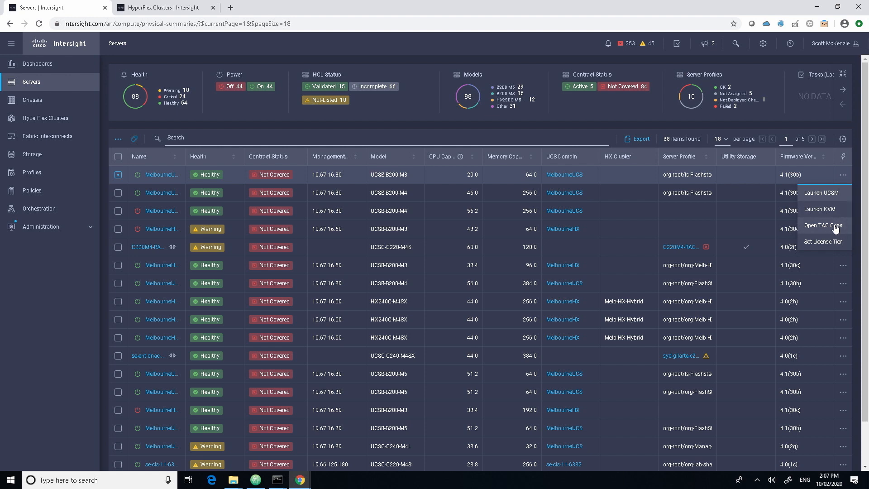
click(822, 225)
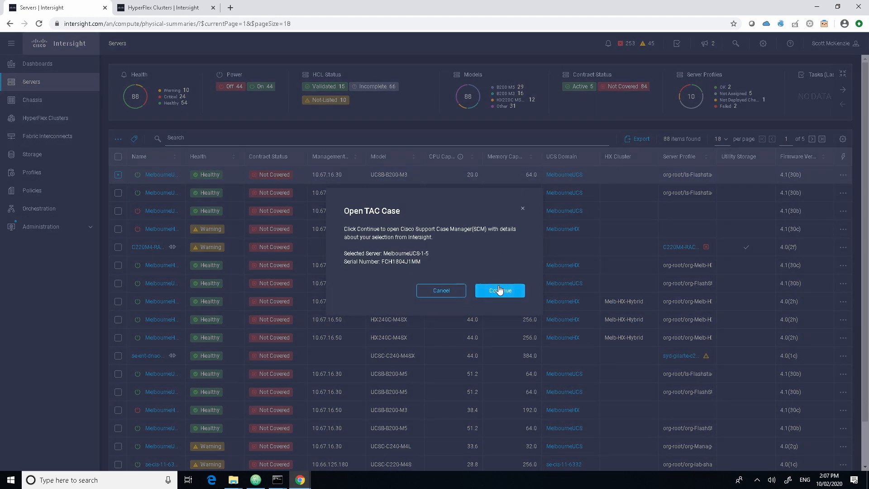
Continue to Support Case Manager carrying MelbourneUCS-1-5's serial FCH1804J1MM and details
click(498, 290)
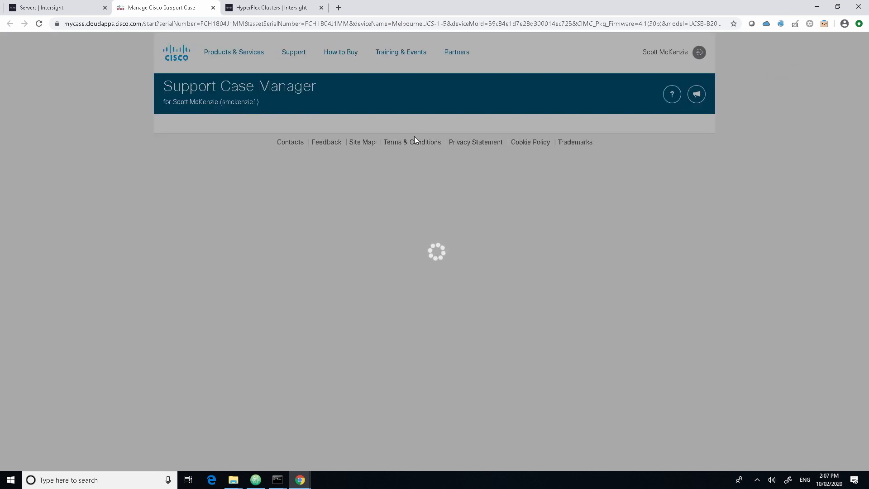